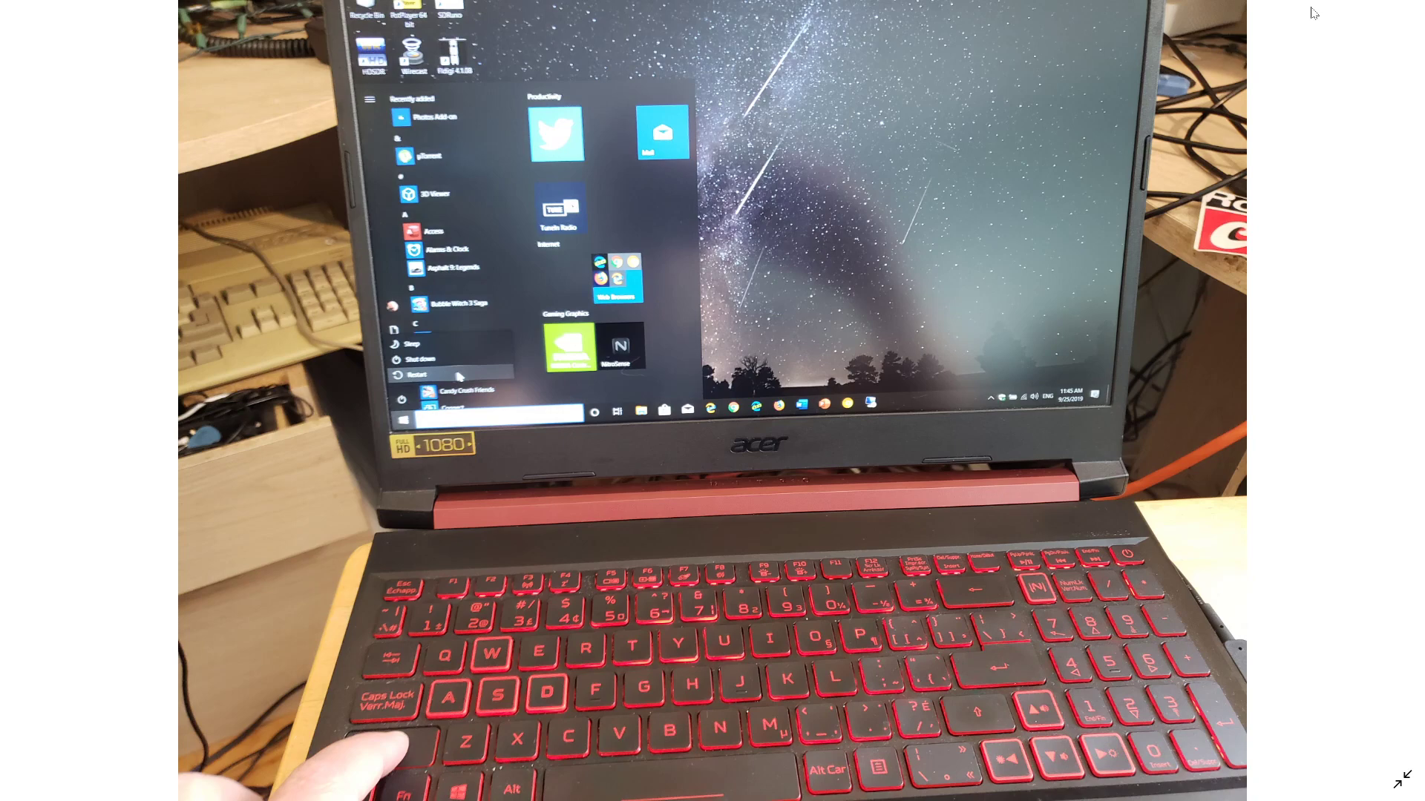
{"action": "mouse_move", "coordinate": [1239, 391]}
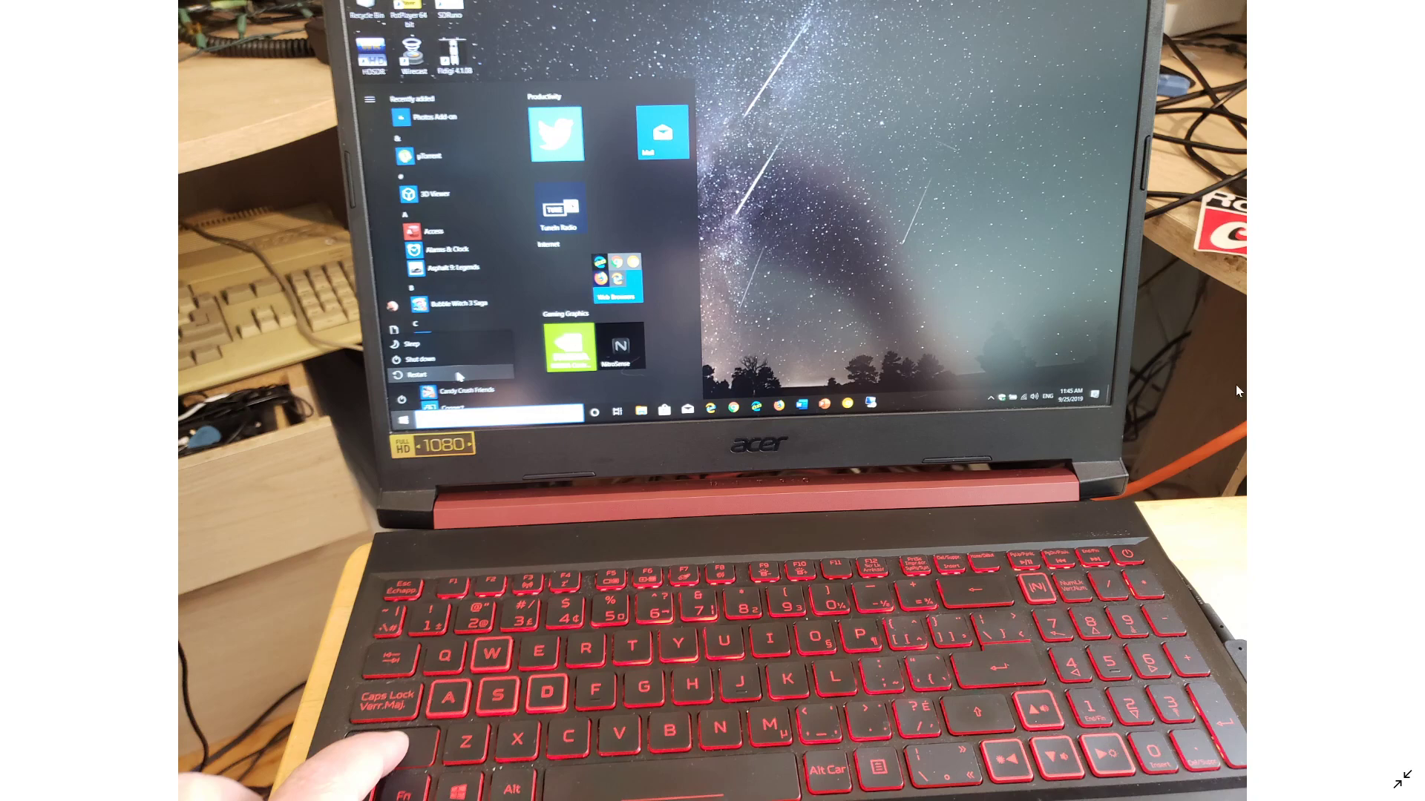
Restart the PC with Shift held so it boots into the recovery environment
{"action": "left_click", "coordinate": [417, 373]}
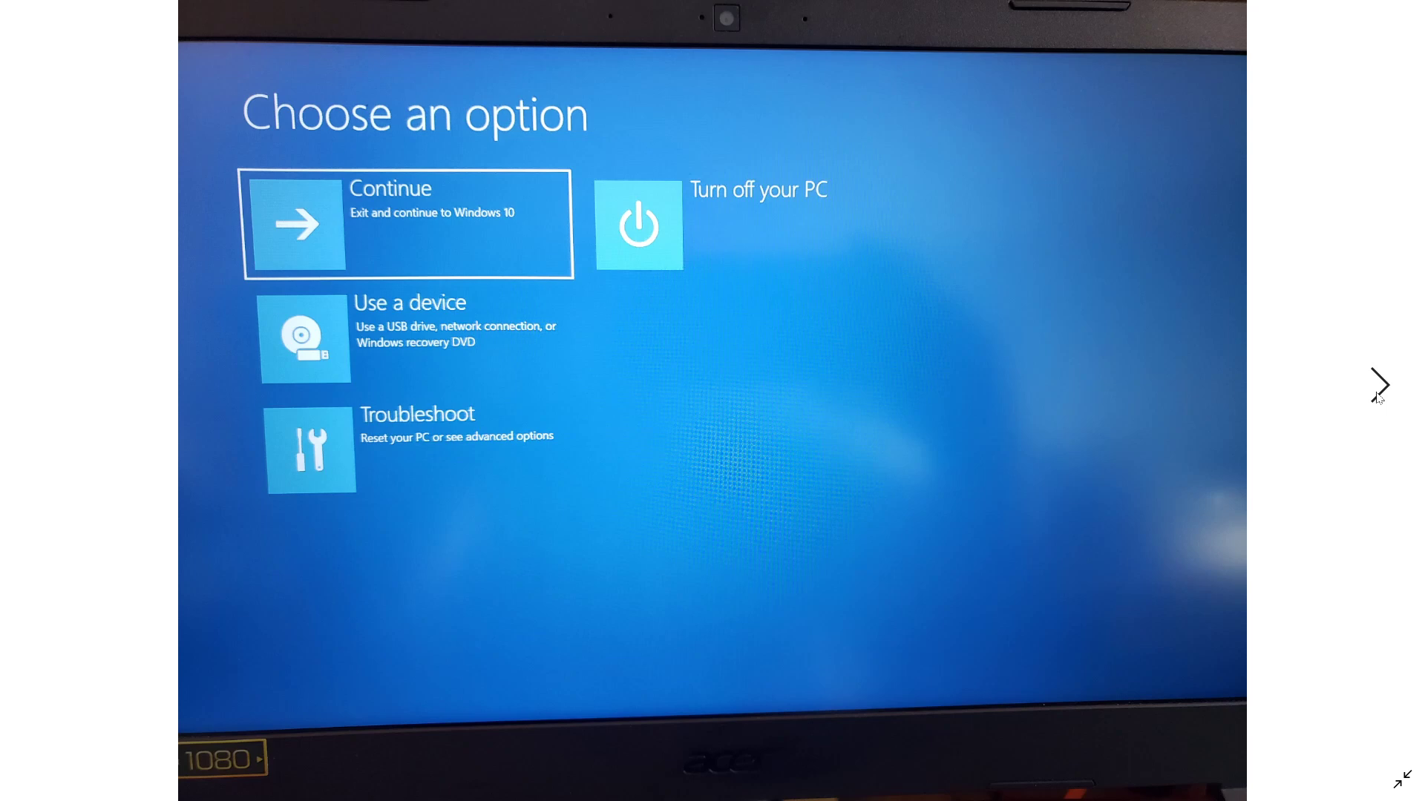
{"action": "mouse_move", "coordinate": [506, 447]}
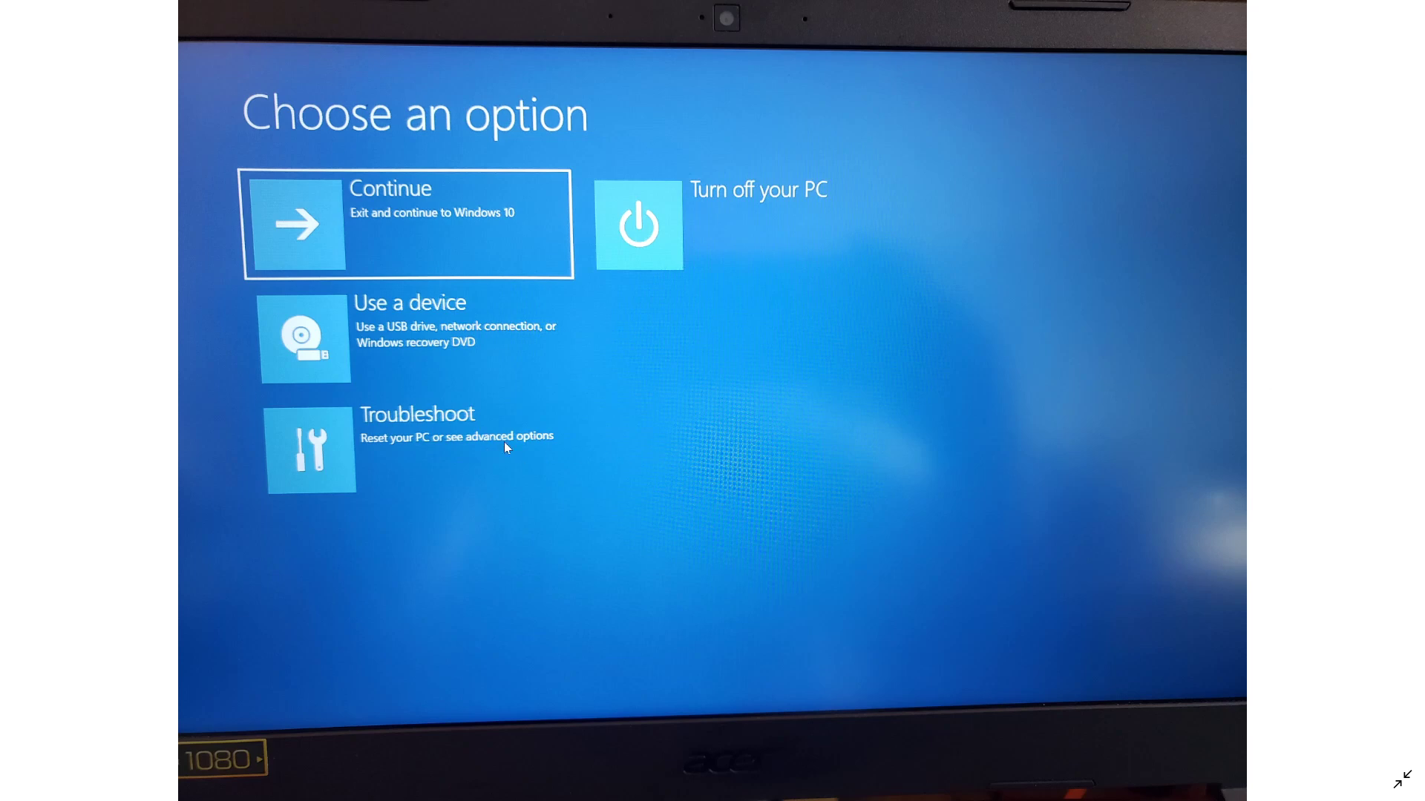
{"action": "mouse_move", "coordinate": [1377, 385]}
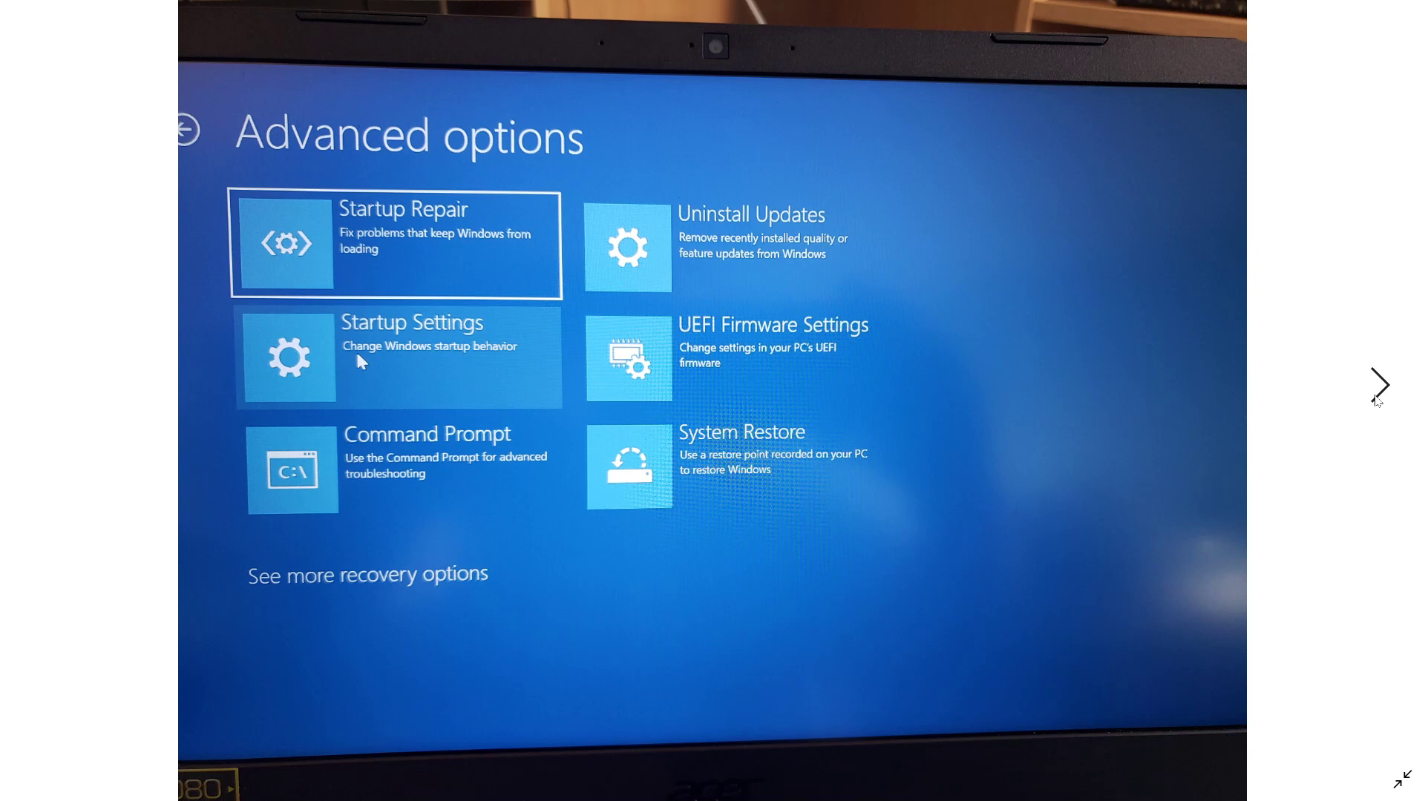
{"action": "mouse_move", "coordinate": [586, 590]}
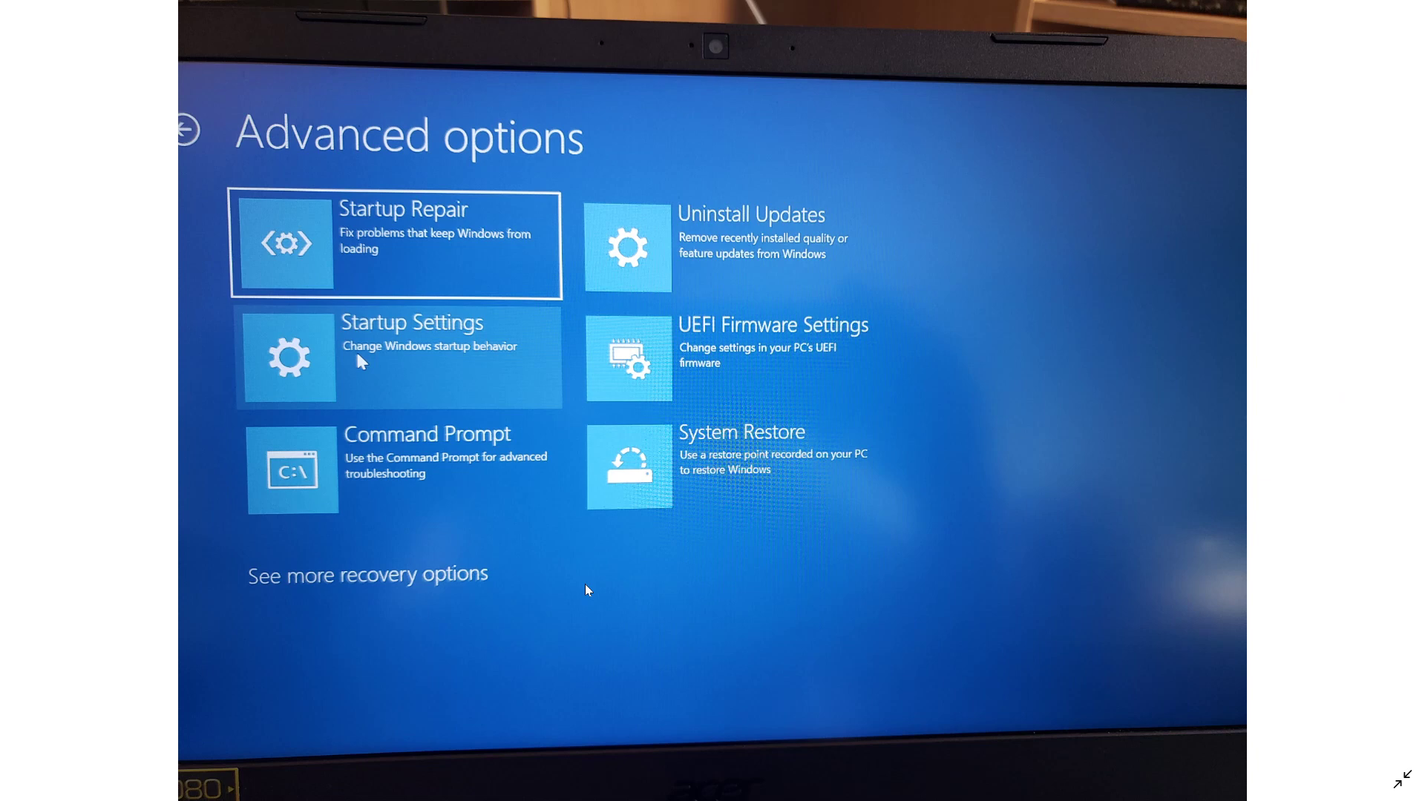
{"action": "mouse_move", "coordinate": [712, 650]}
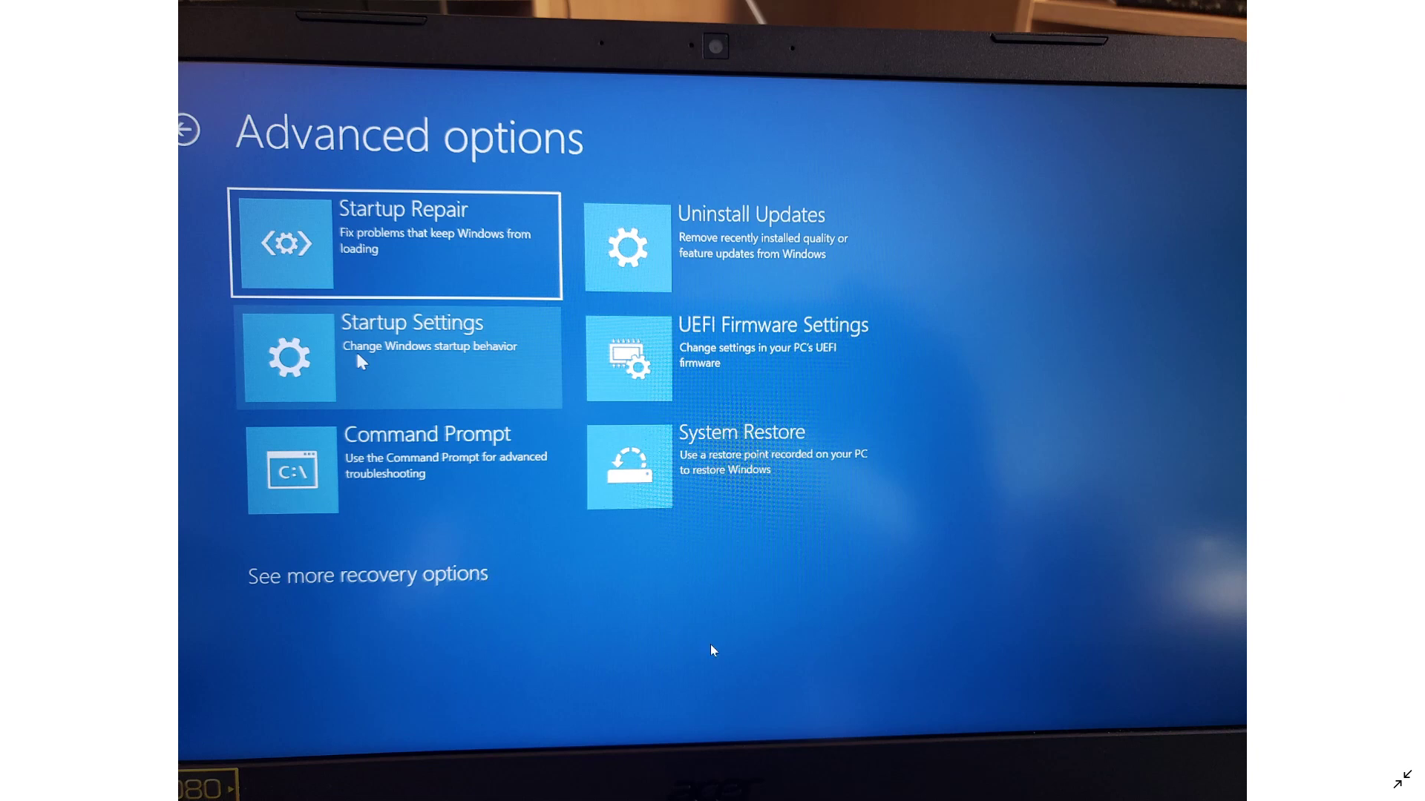
{"action": "mouse_move", "coordinate": [348, 575]}
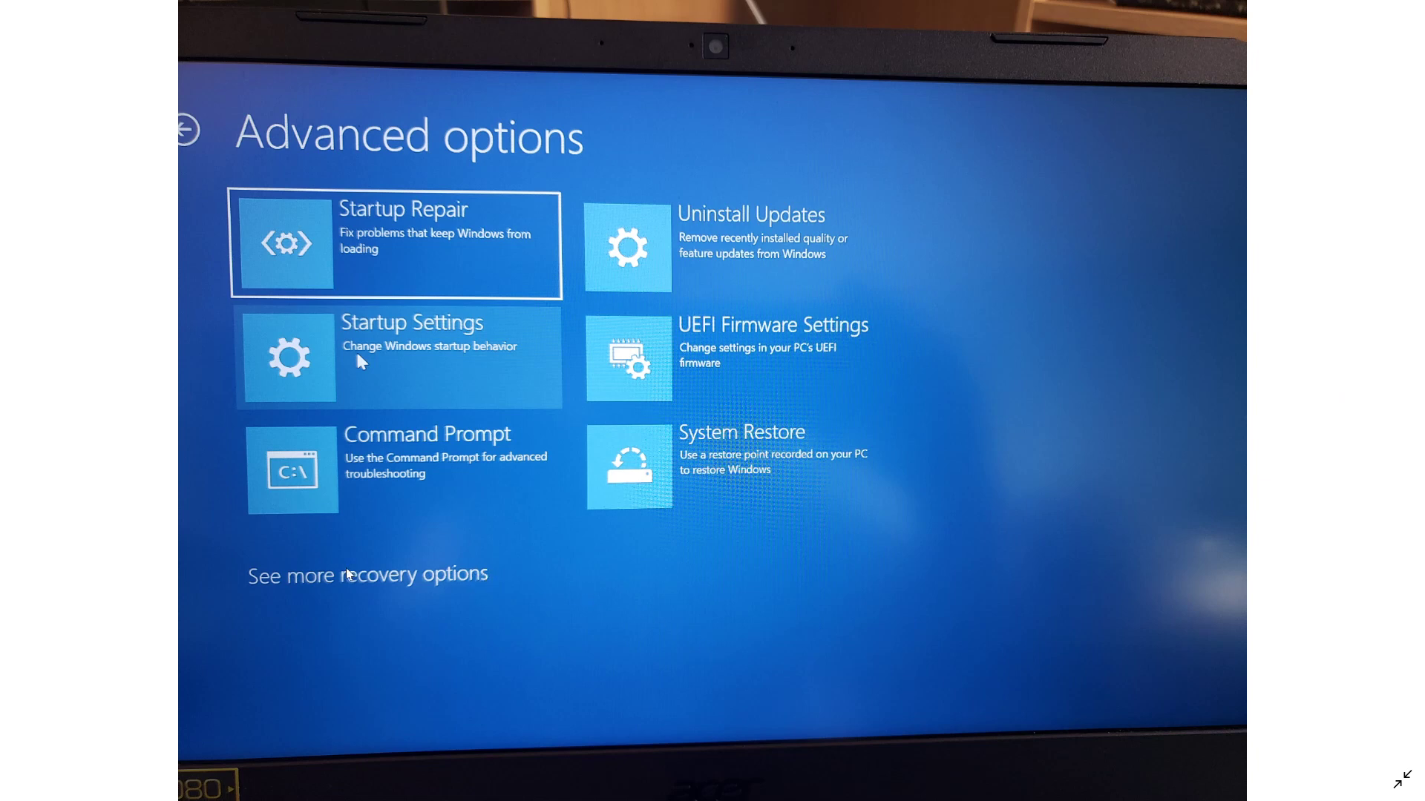
{"action": "mouse_move", "coordinate": [745, 585]}
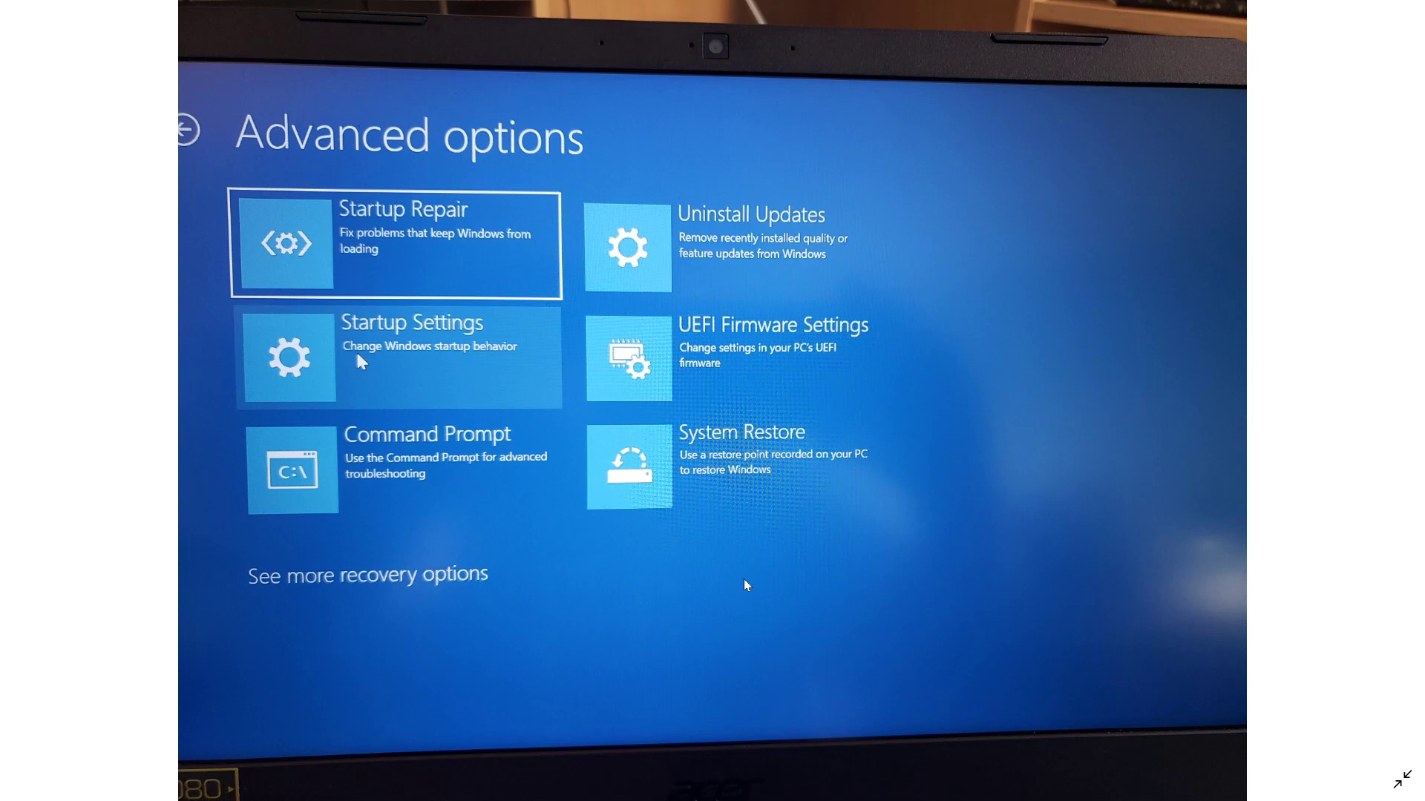